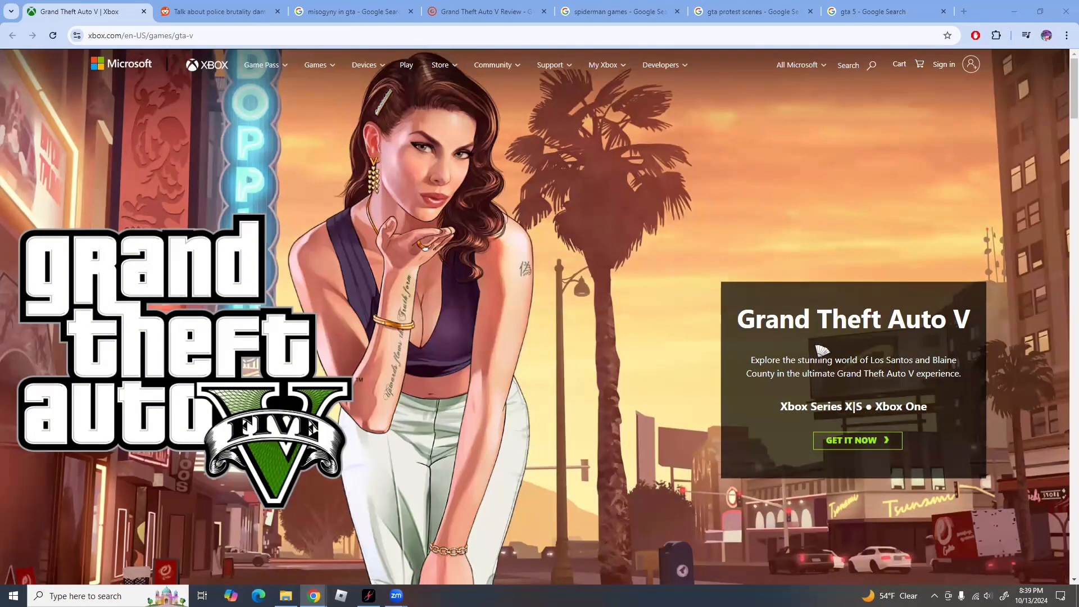
mouse_move(629, 200)
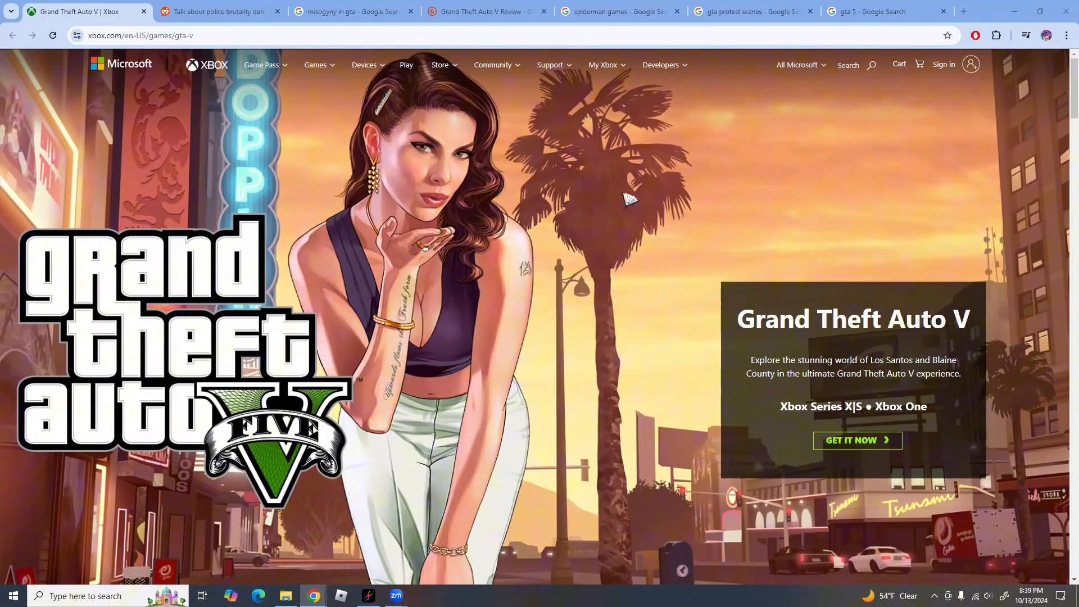
Step: Read the r/GTAV 'Talk about police brutality damn' post and comments, then return to the Xbox page
click(221, 12)
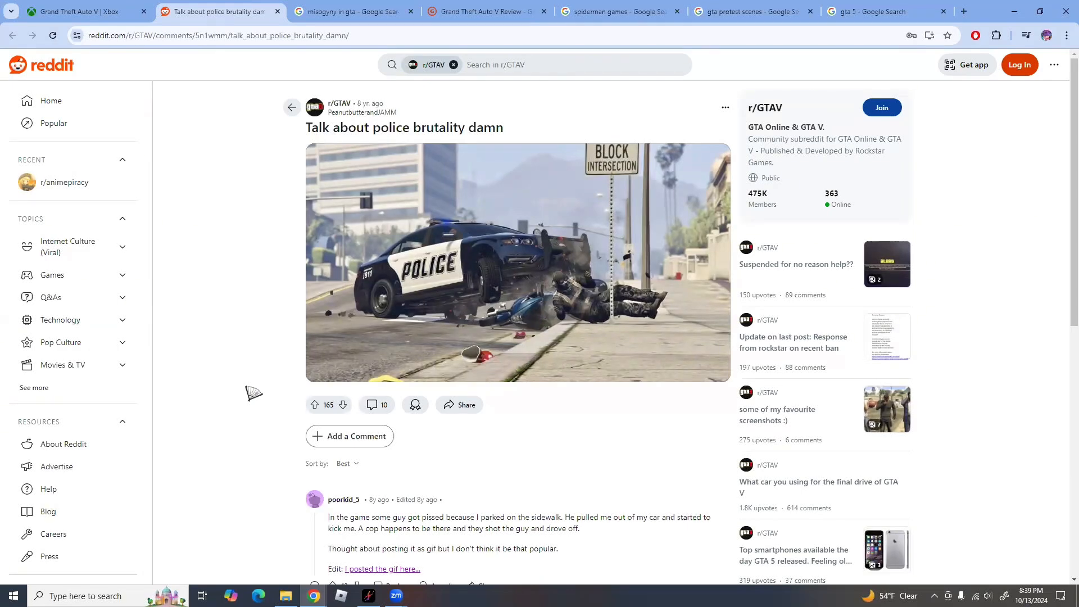
scroll(down, 3)
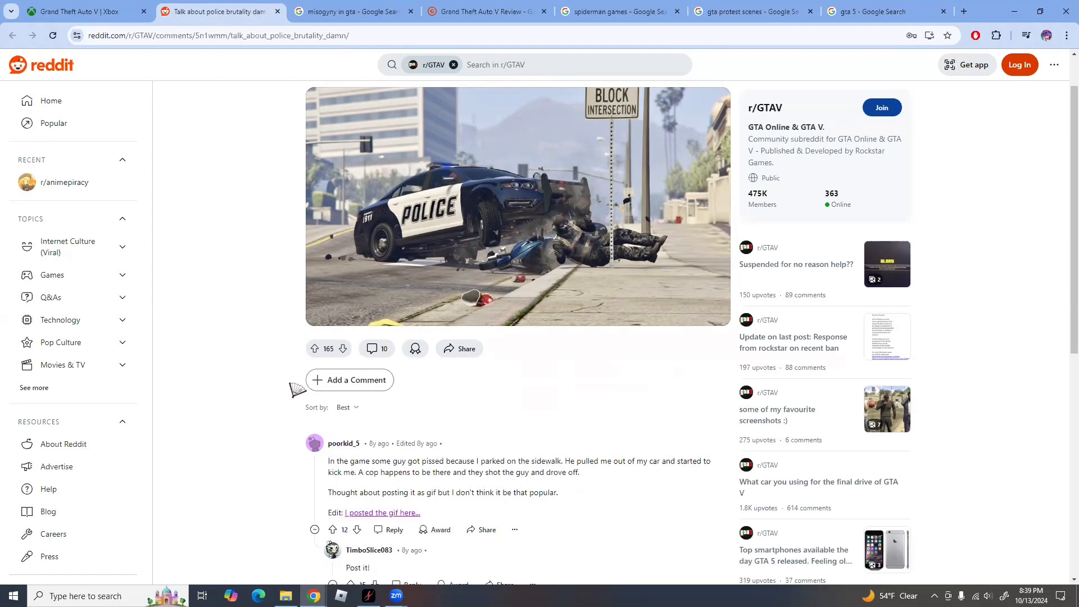
scroll(down, 3)
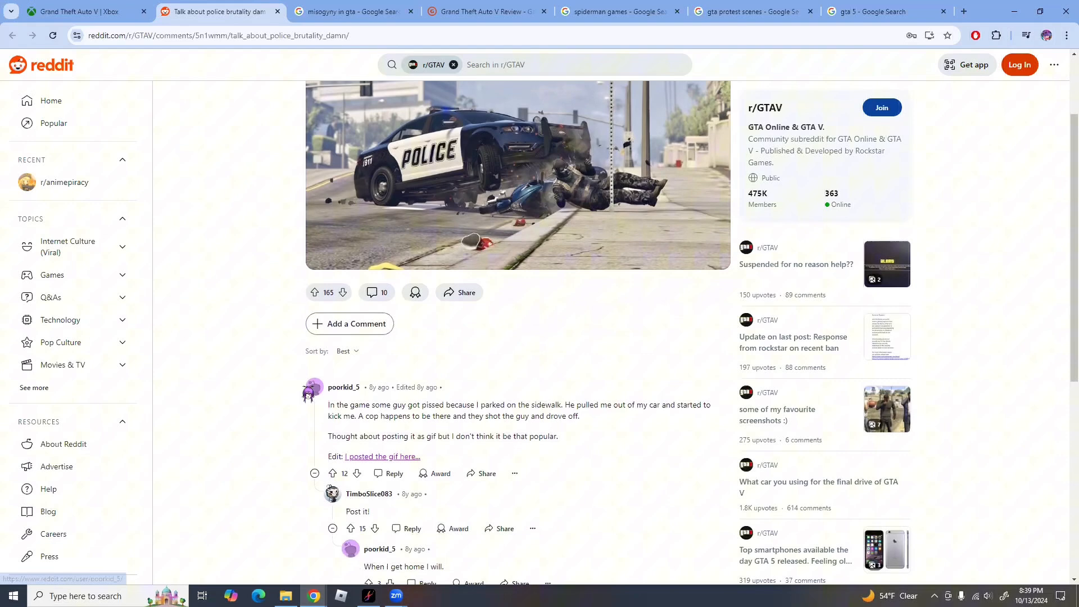
mouse_move(248, 395)
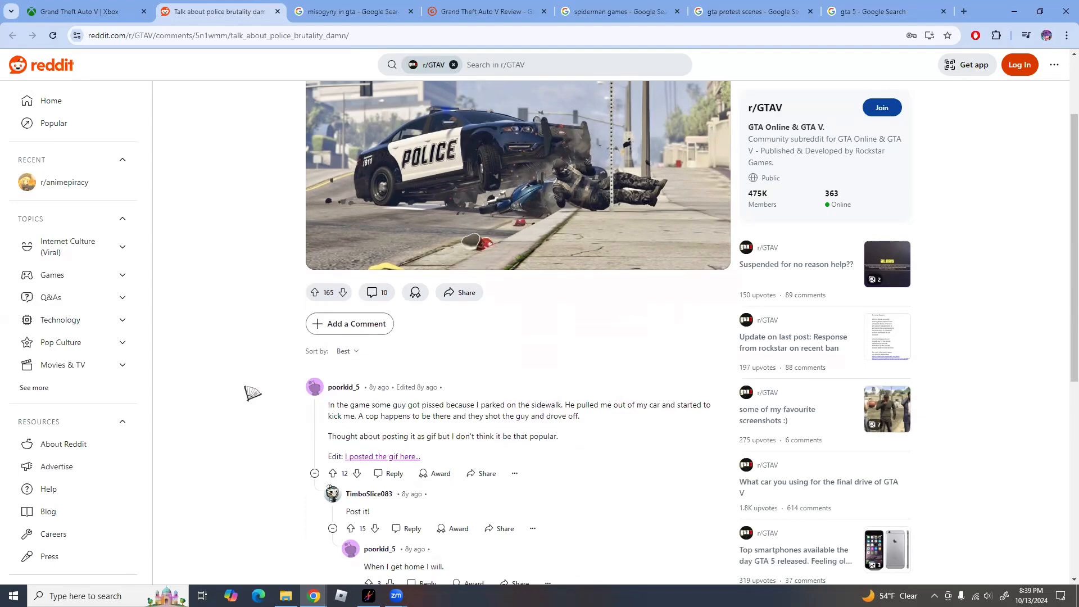
scroll(down, 3)
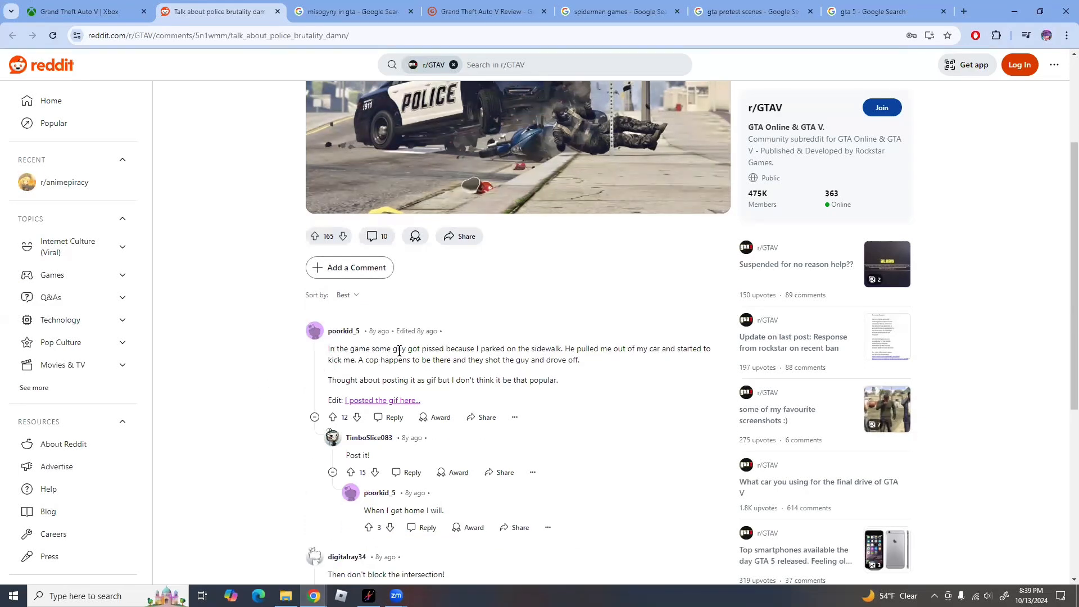
mouse_move(553, 360)
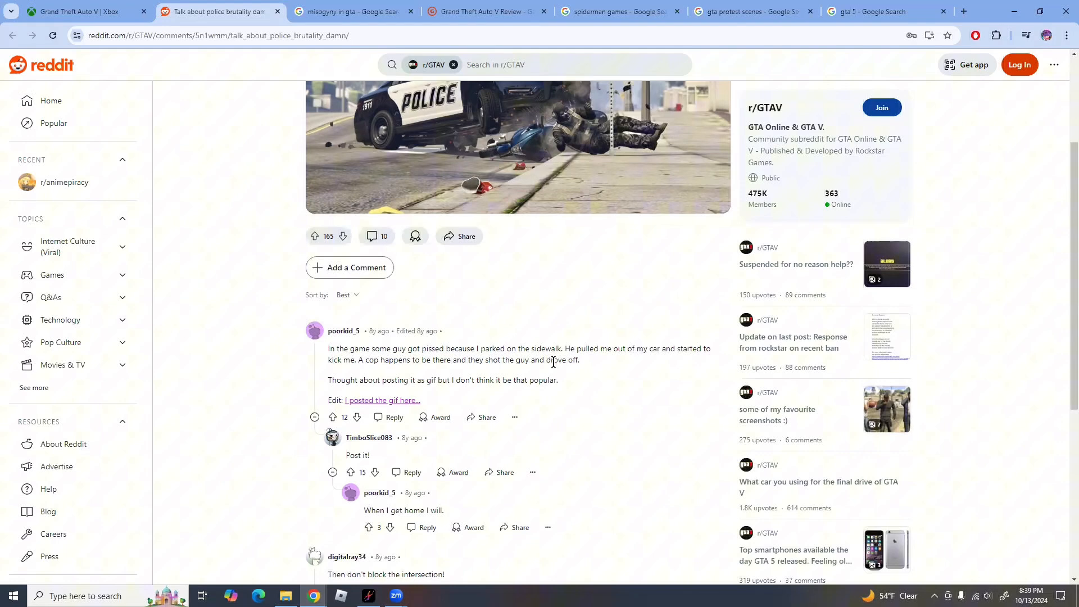
mouse_move(641, 364)
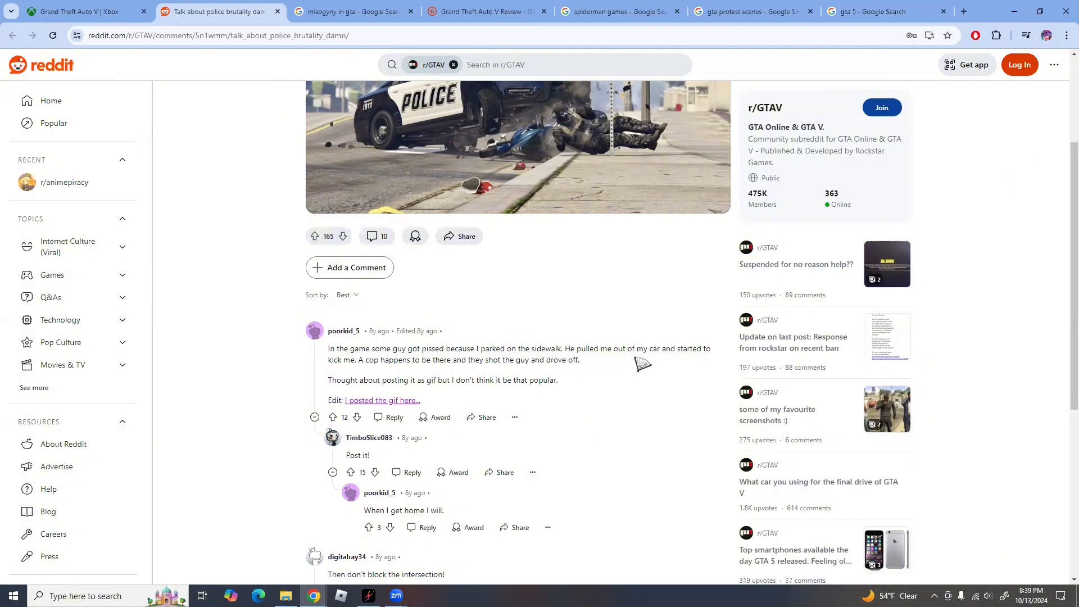
mouse_move(513, 376)
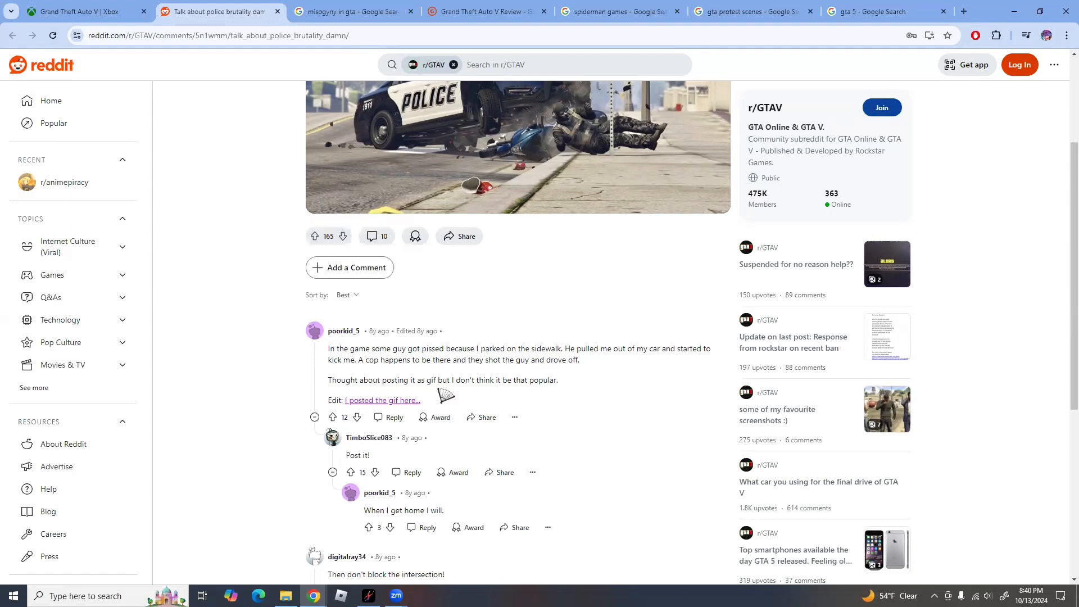
scroll(down, 3)
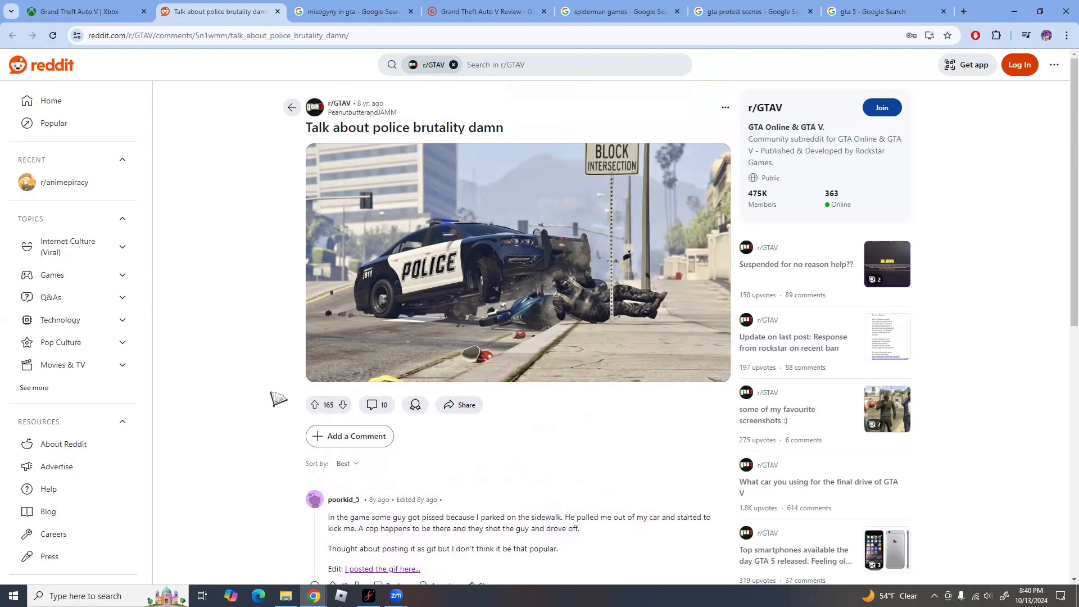
scroll(down, 3)
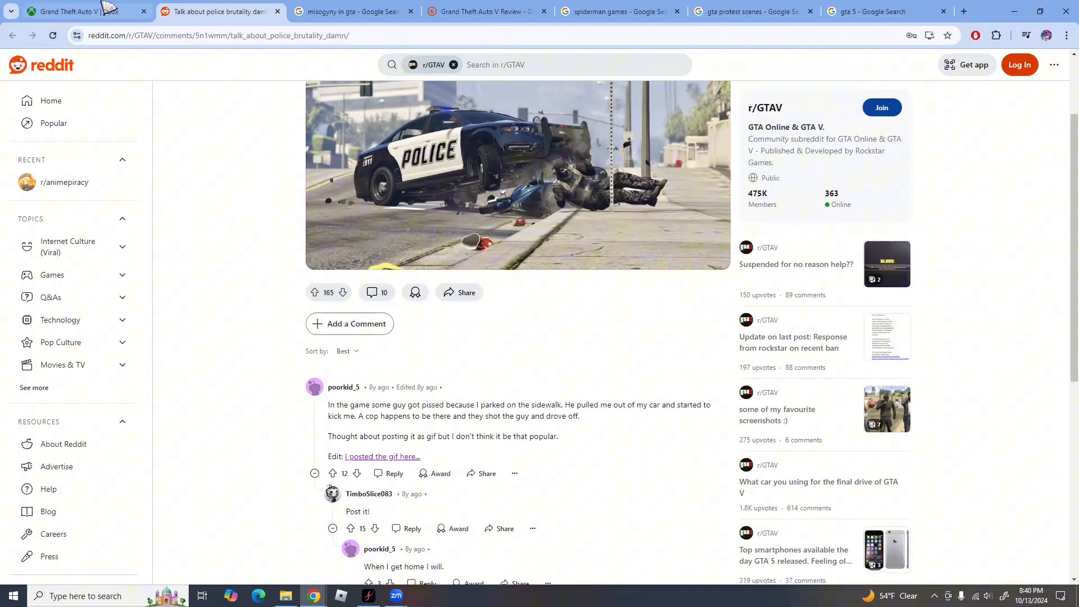
click(79, 12)
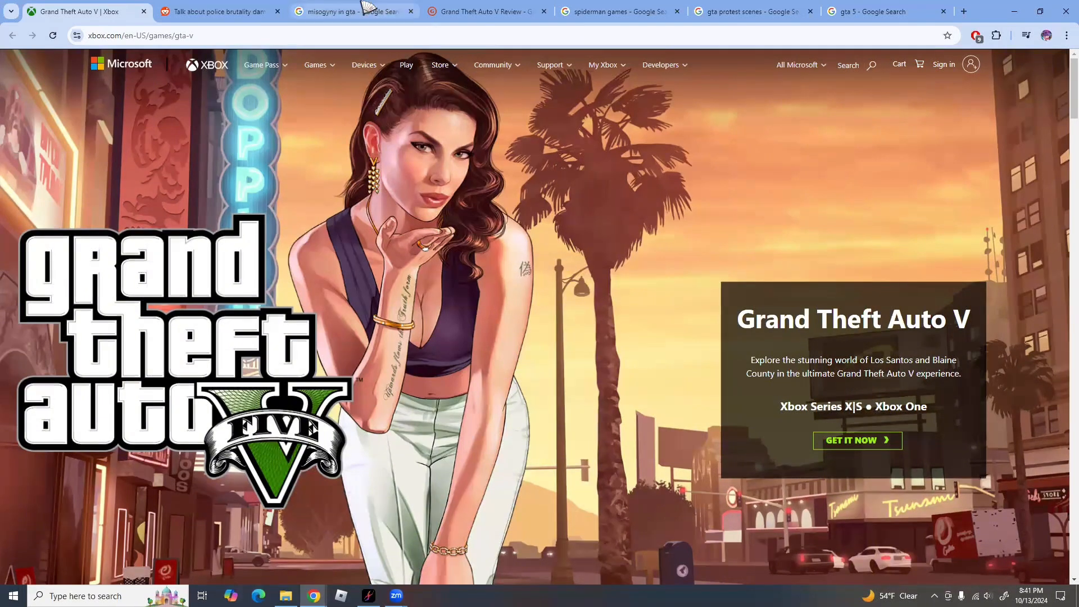
Step: Switch from the Xbox GTA V store page to the 'misogyny in gta' image results
click(351, 11)
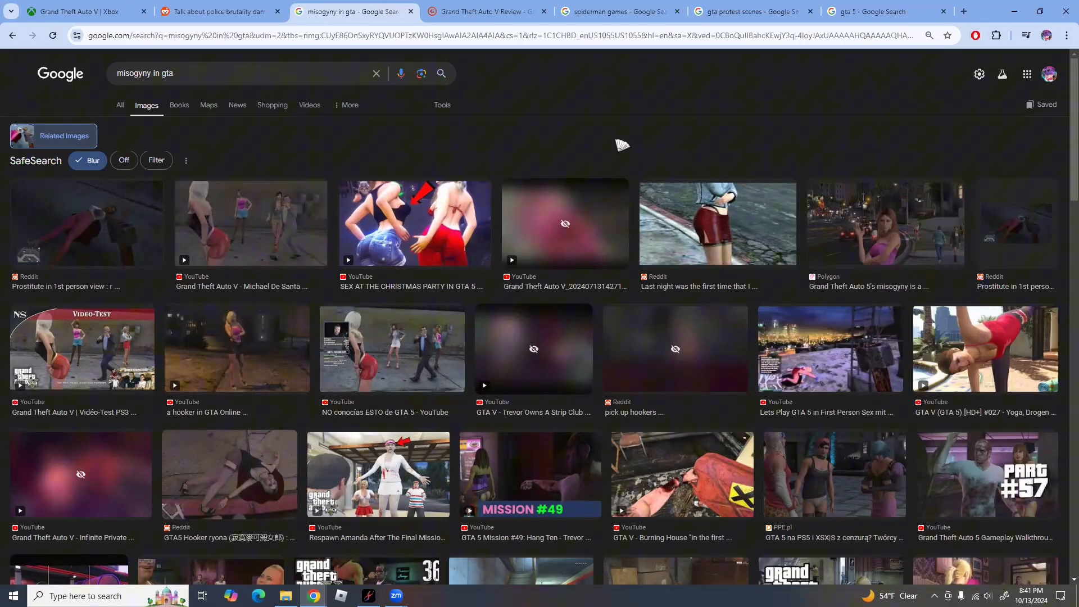
Step: Browse further 'misogyny in gta' image results, then move to the GameSpot GTA V review
scroll(down, 3)
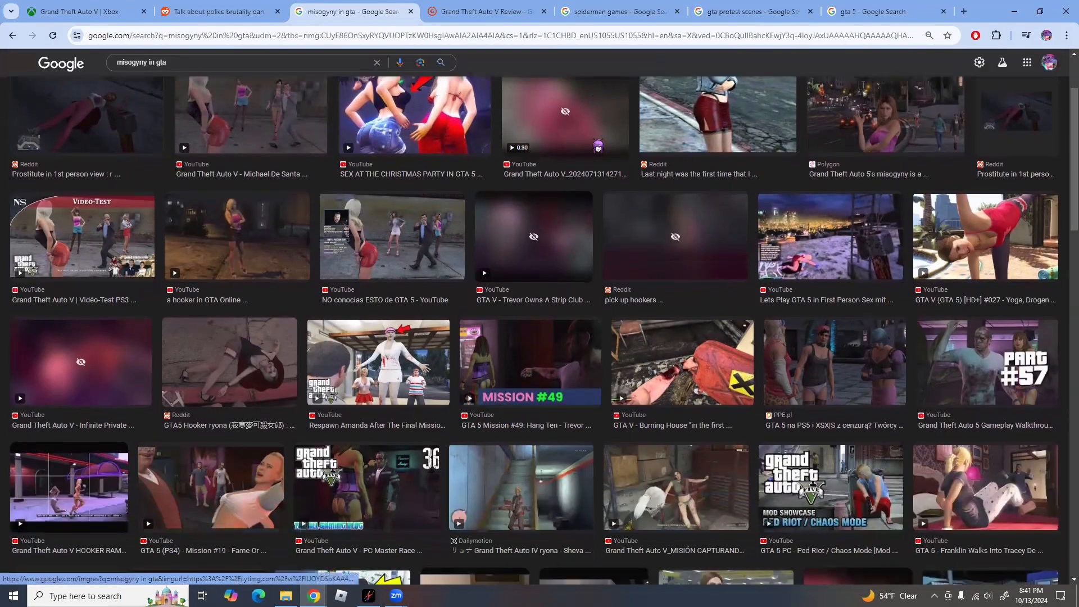
scroll(down, 3)
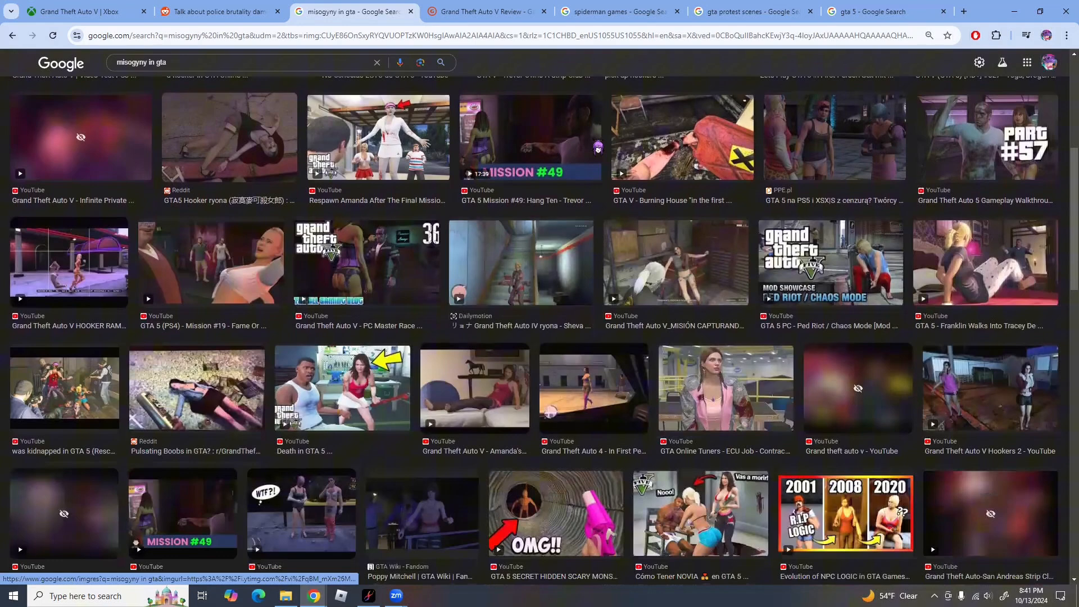
scroll(down, 3)
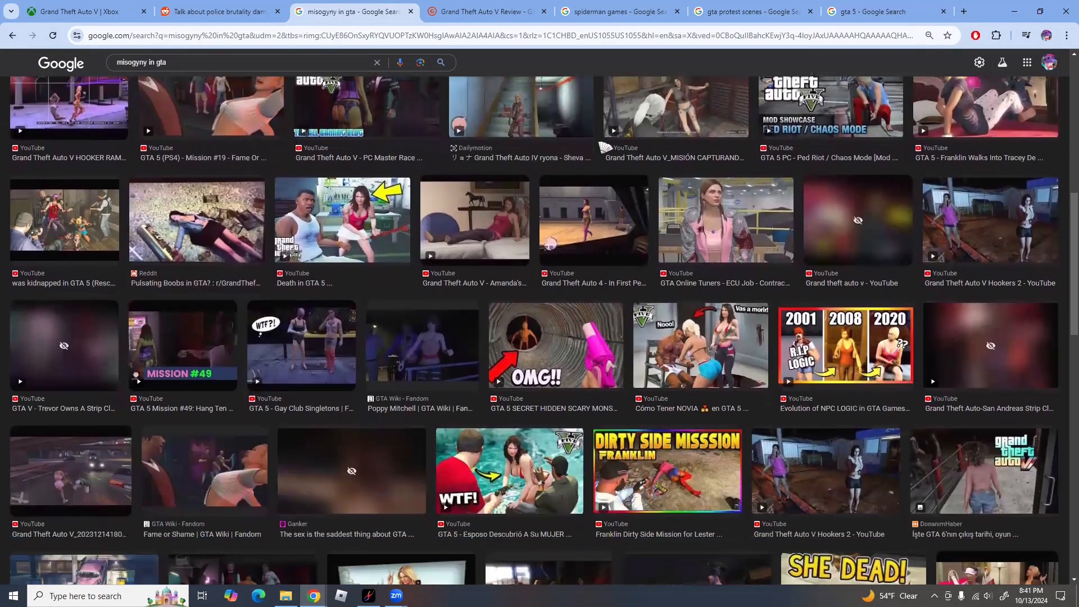
scroll(down, 3)
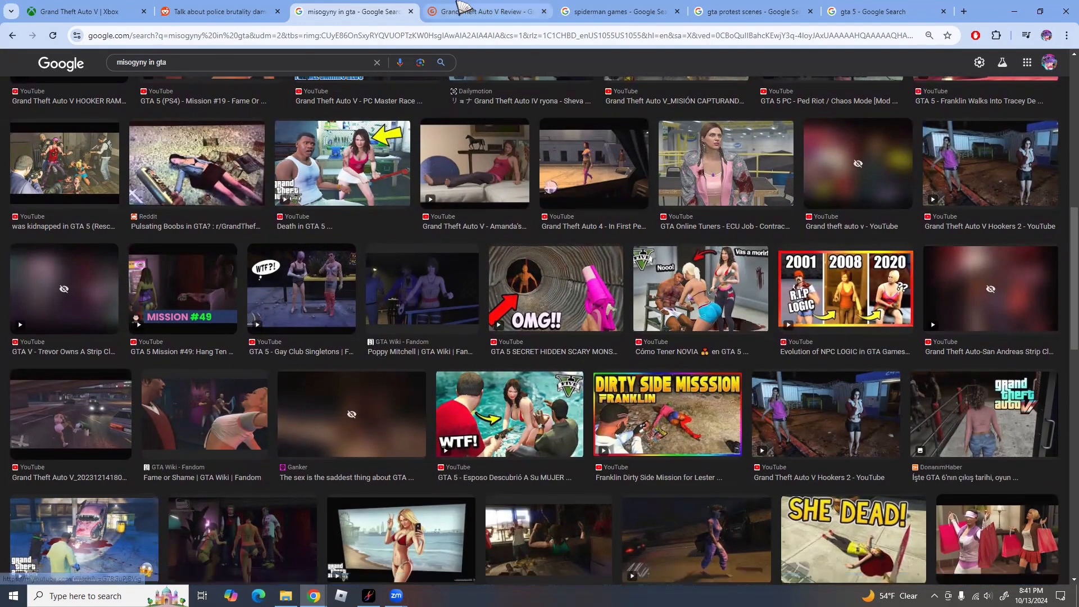
click(481, 11)
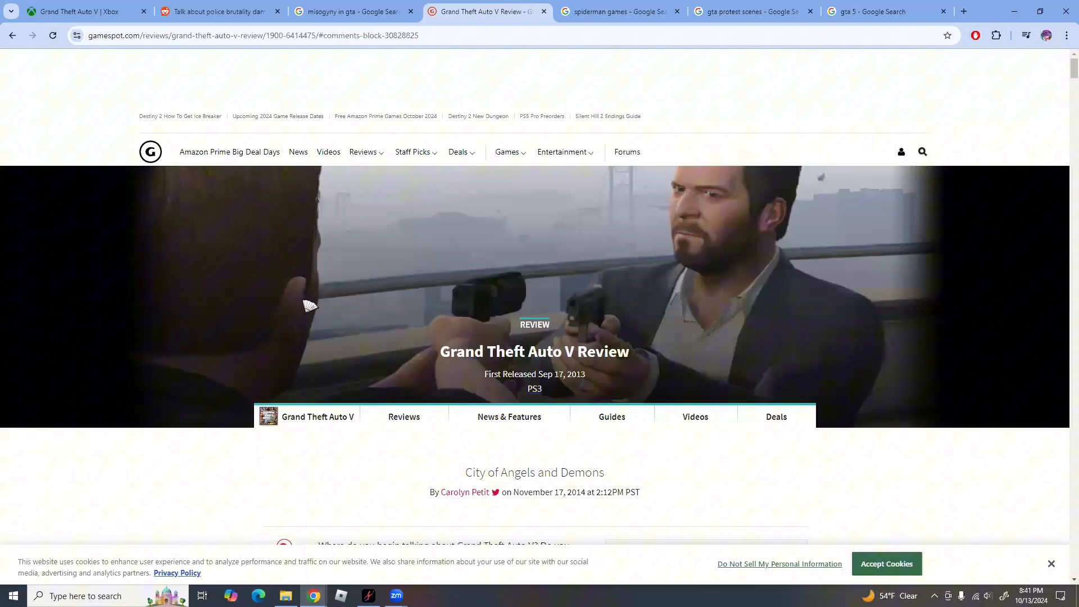
Step: Scroll the GameSpot GTA V review down to the reader comments criticizing it
scroll(down, 3)
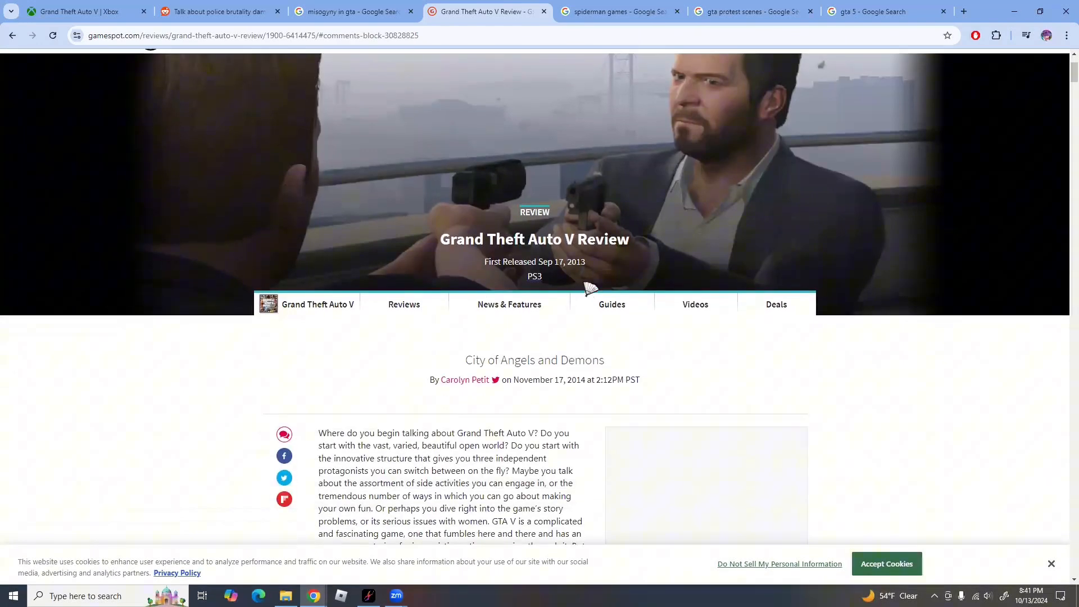
scroll(down, 3)
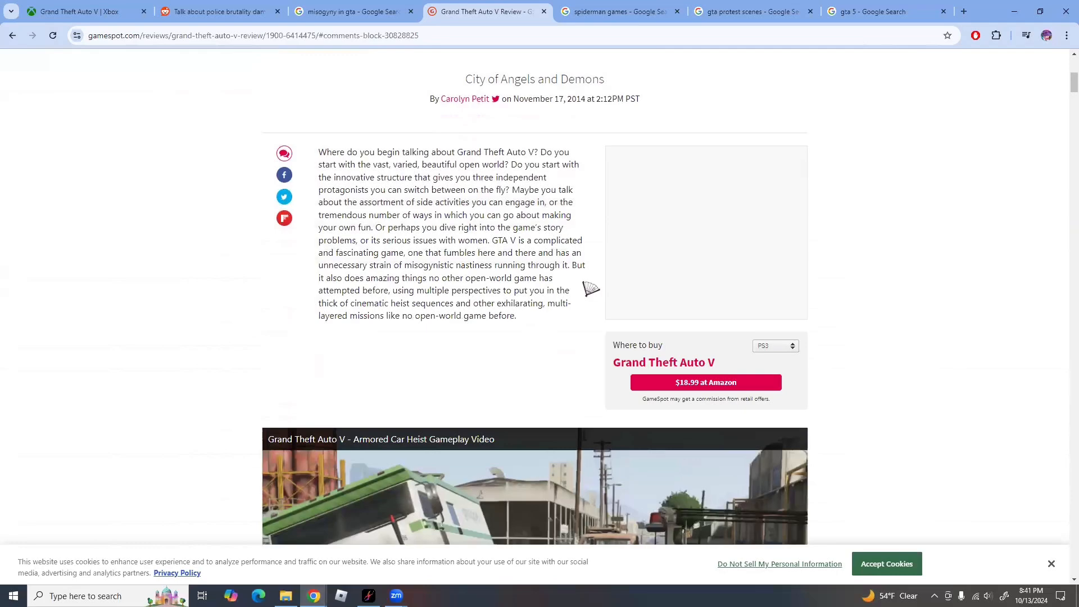
scroll(down, 3)
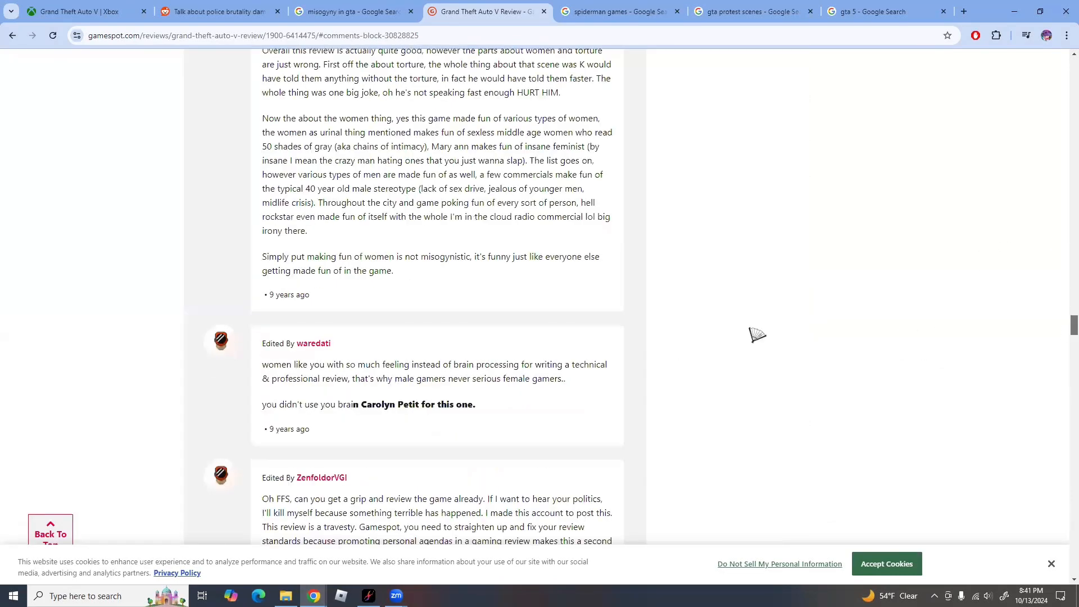
scroll(down, 3)
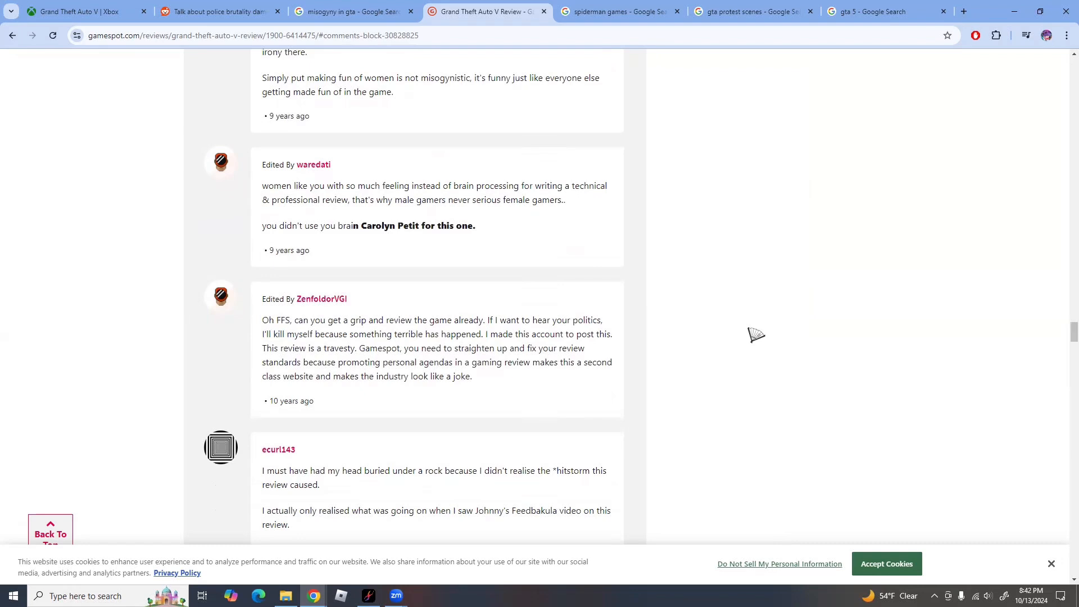
mouse_move(727, 335)
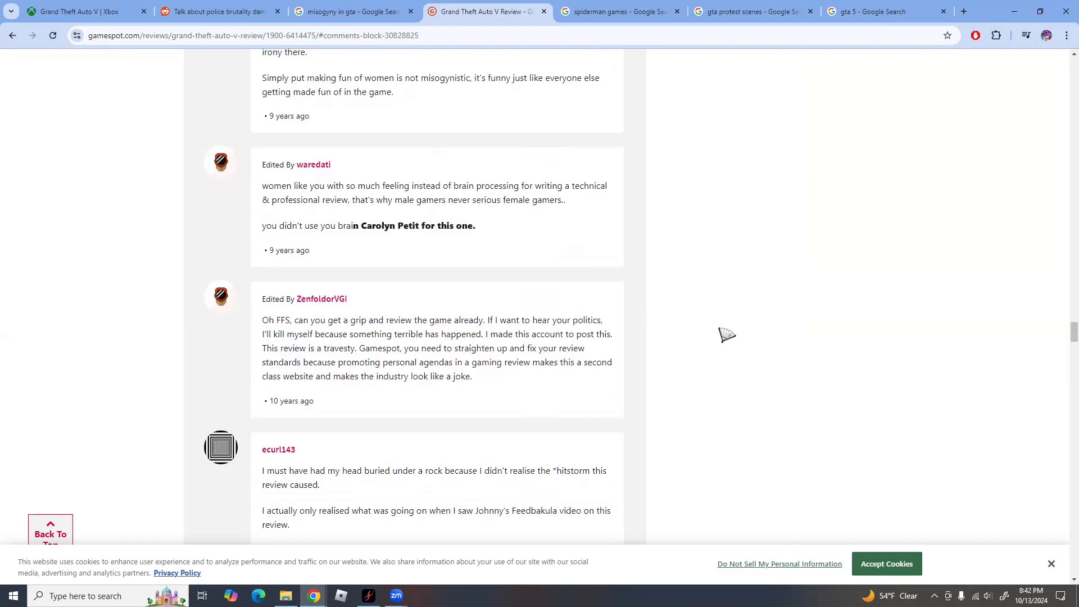
mouse_move(731, 377)
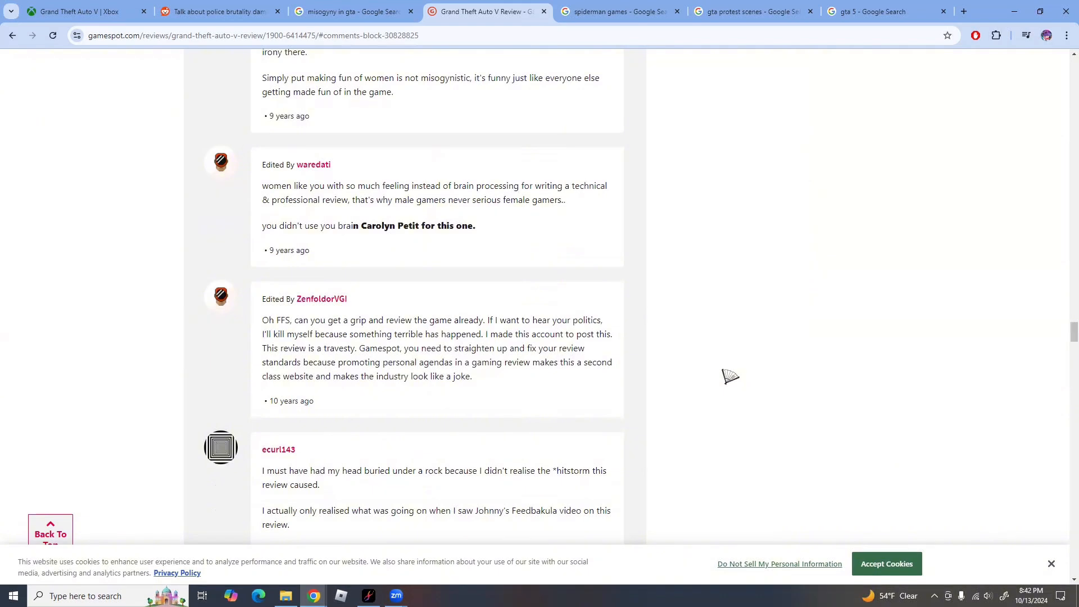
mouse_move(748, 396)
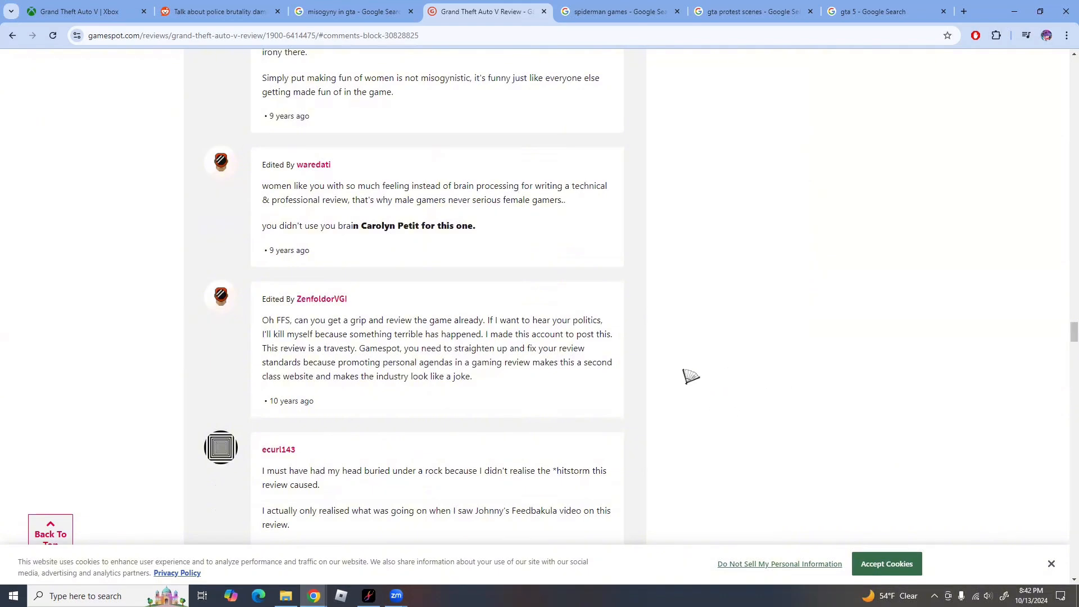
mouse_move(692, 368)
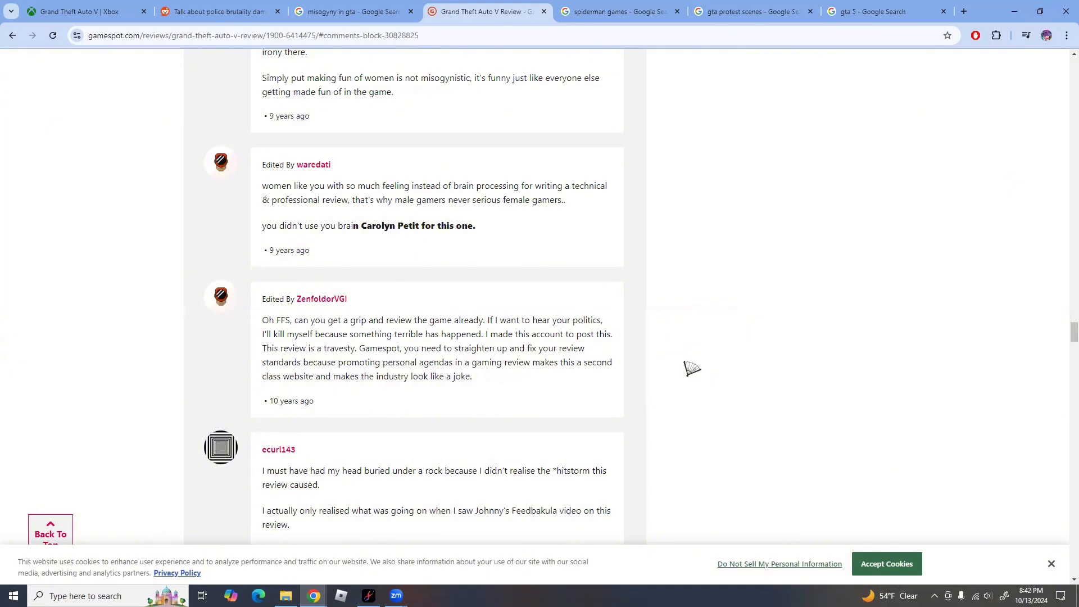
Step: View the 'gta protest scenes' results and preview the Protest in front of Police Station image
click(623, 11)
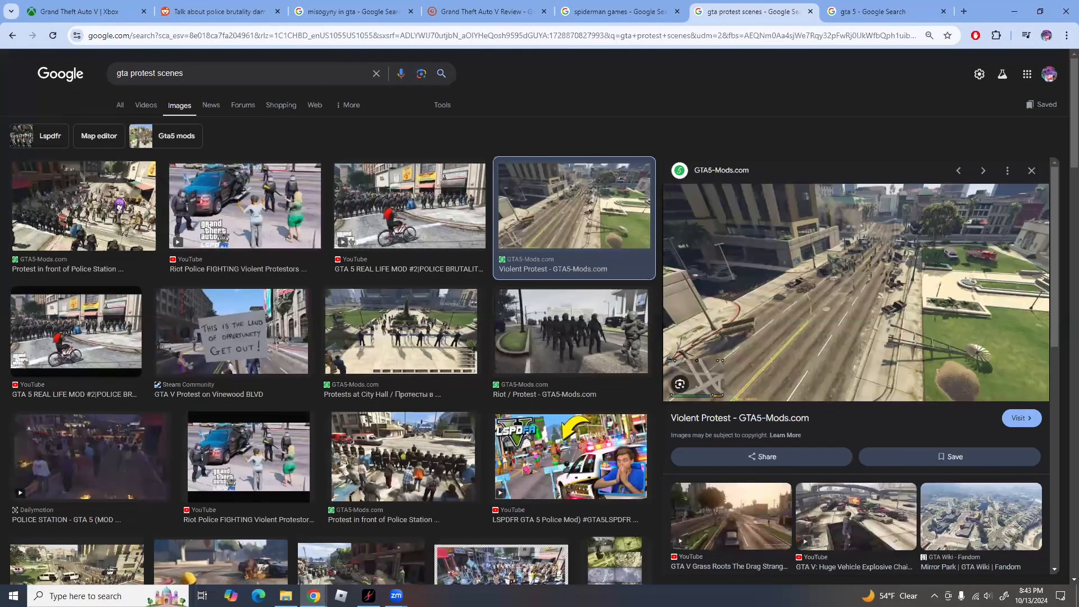
click(84, 206)
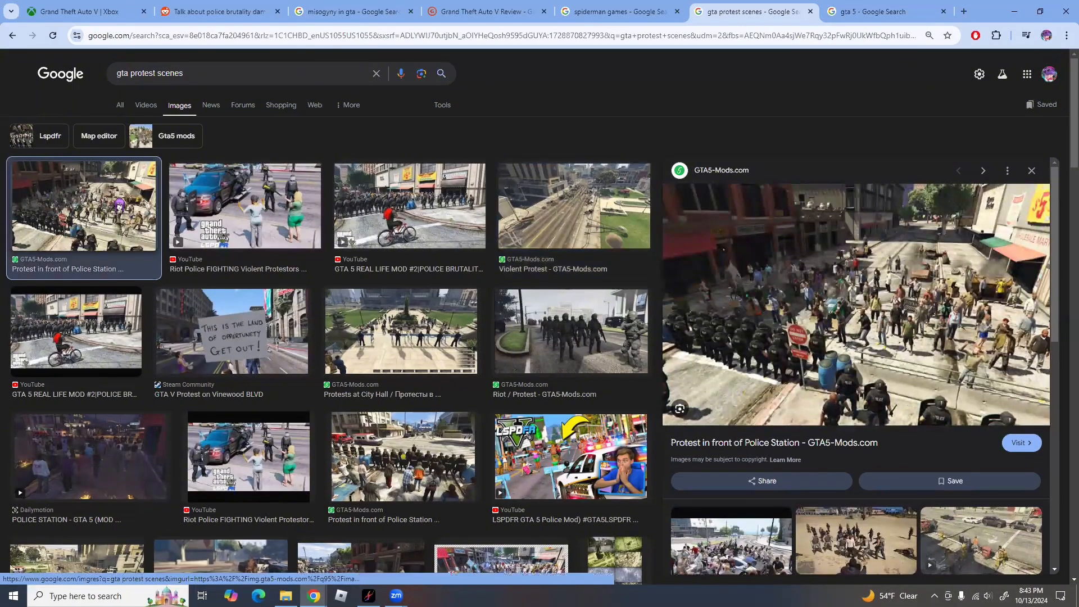